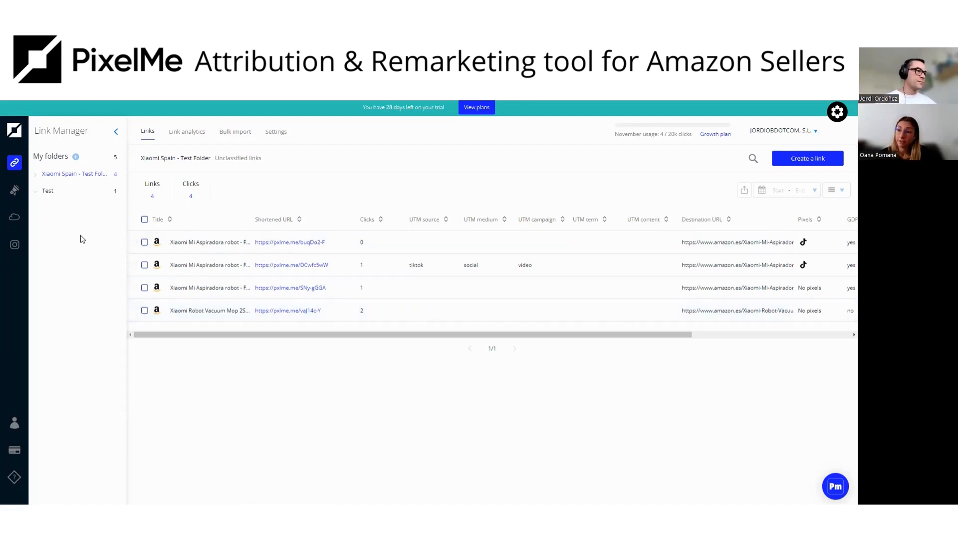
mouse_move(761, 373)
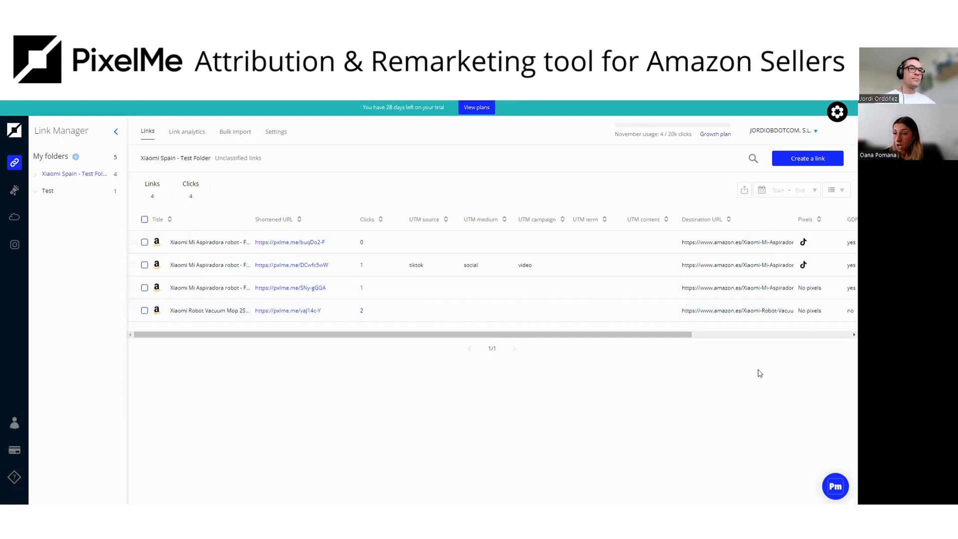
mouse_move(682, 409)
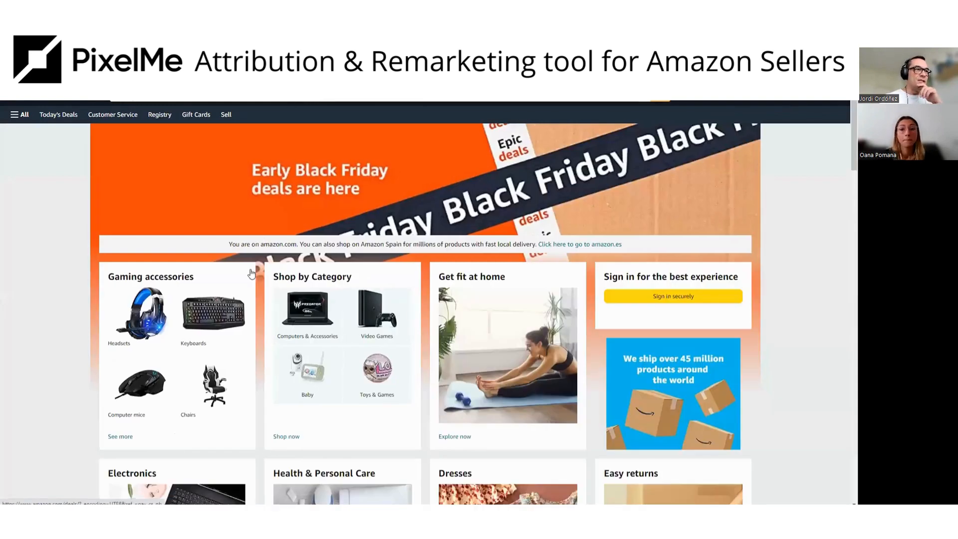
Step: Browse down the Amazon.com homepage with the early Black Friday deals
scroll(down, 3)
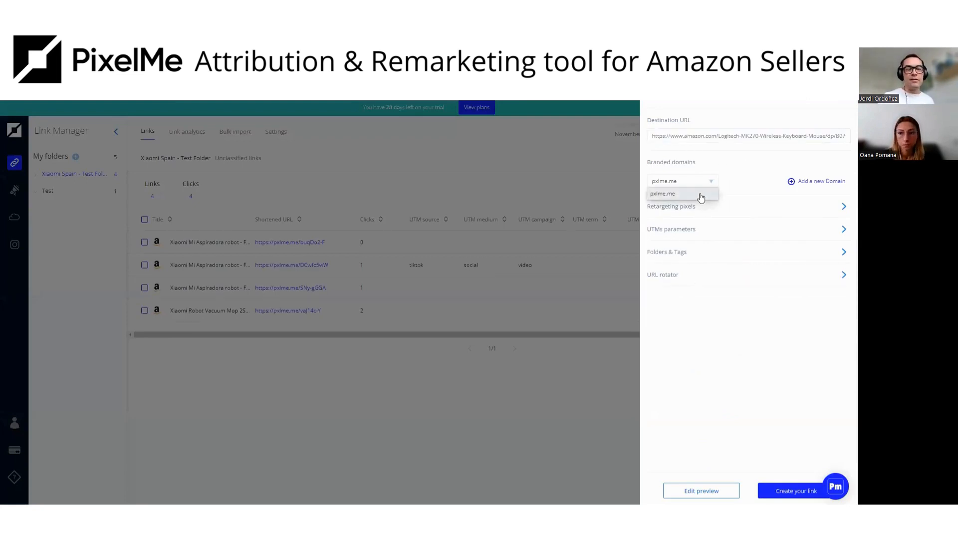
mouse_move(733, 189)
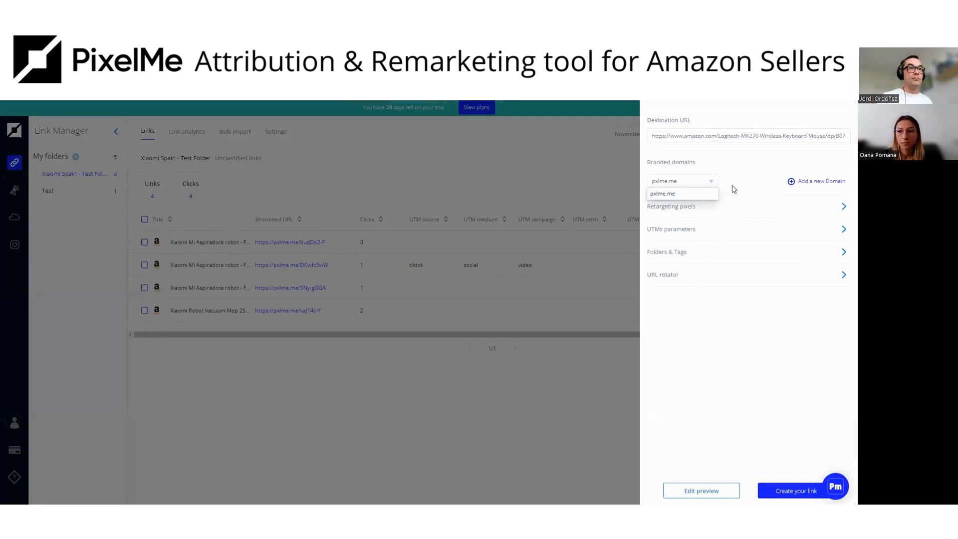
Step: Keep pxlme.me as the branded domain for the new Logitech MK270 short link
click(680, 181)
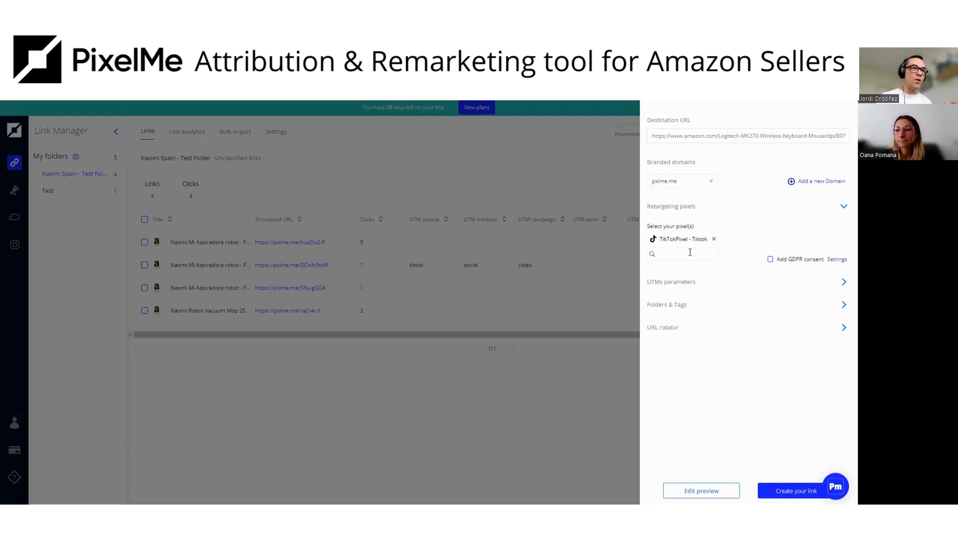
mouse_move(790, 263)
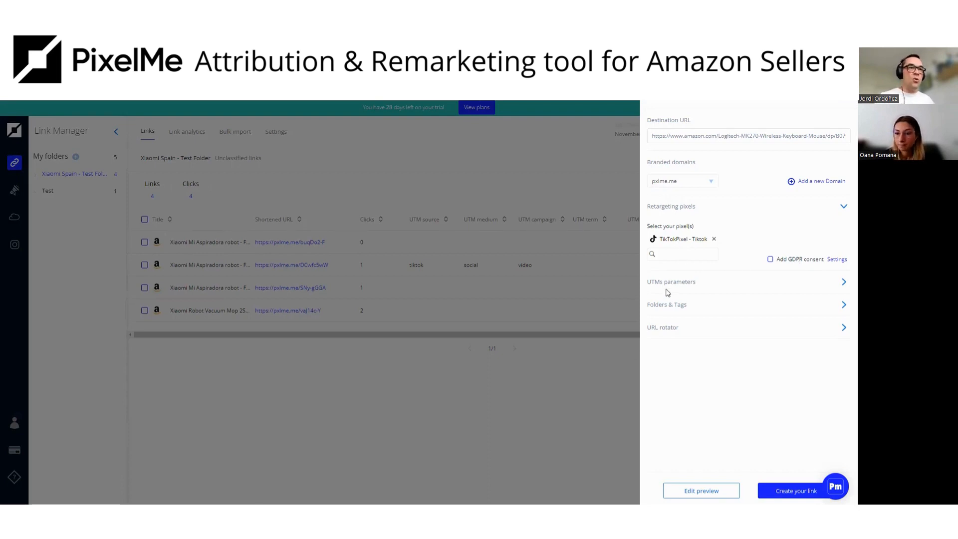
Step: Reveal the empty UTM parameter fields of the new Logitech link
click(670, 281)
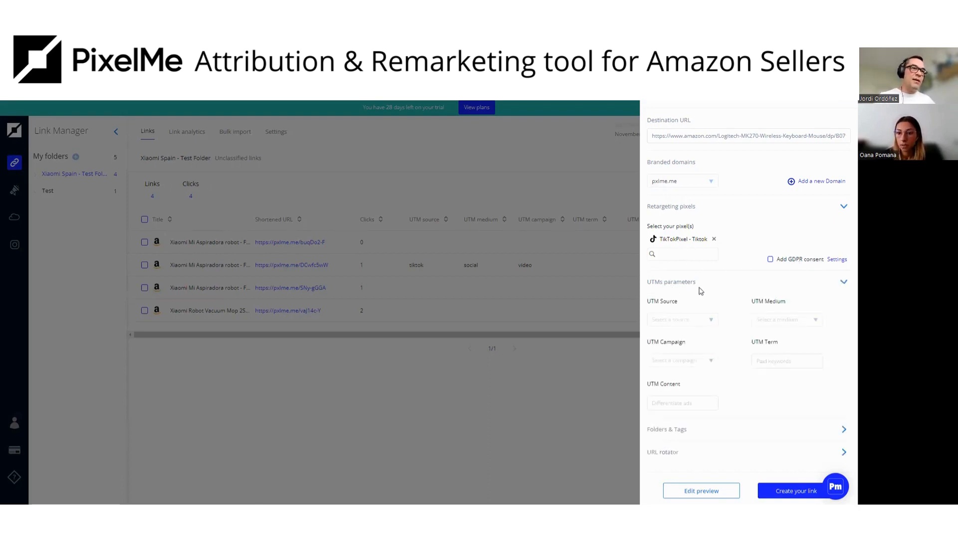
mouse_move(763, 376)
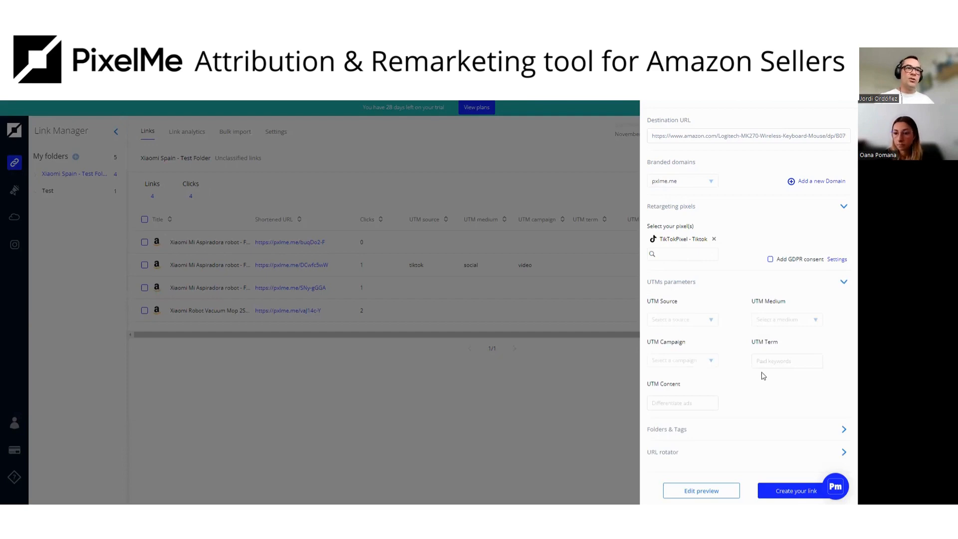
mouse_move(707, 309)
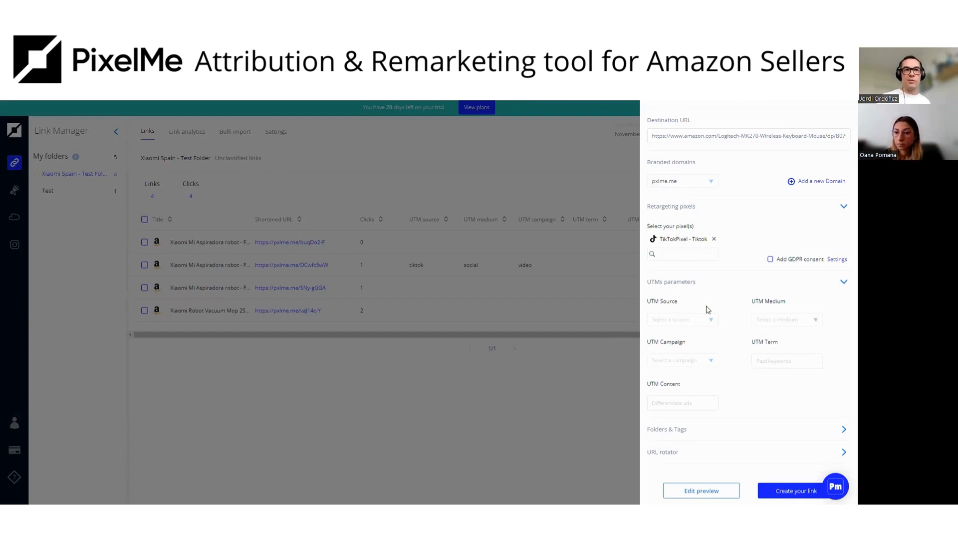
mouse_move(742, 386)
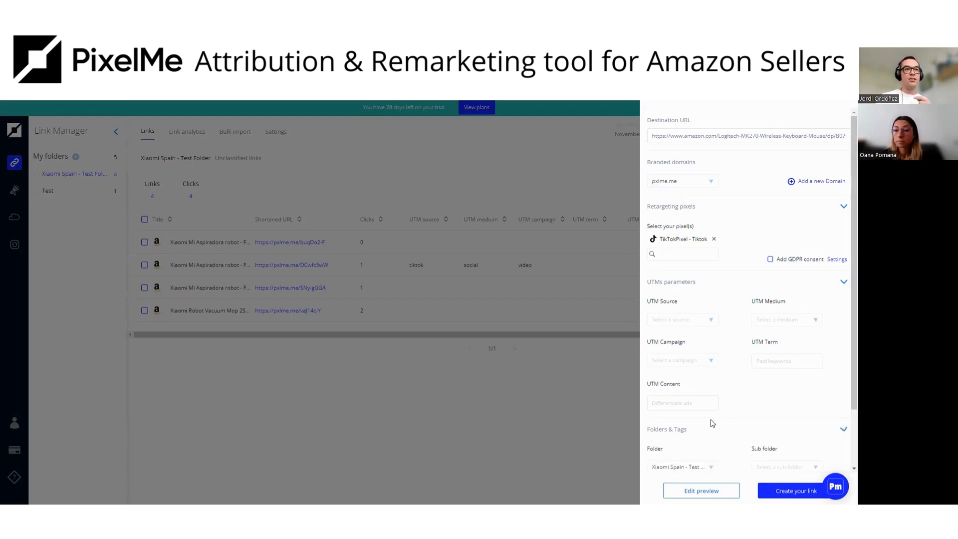
Step: Enable URL rotation splitting traffic 50% / 50% between two URLs and create the link
click(679, 398)
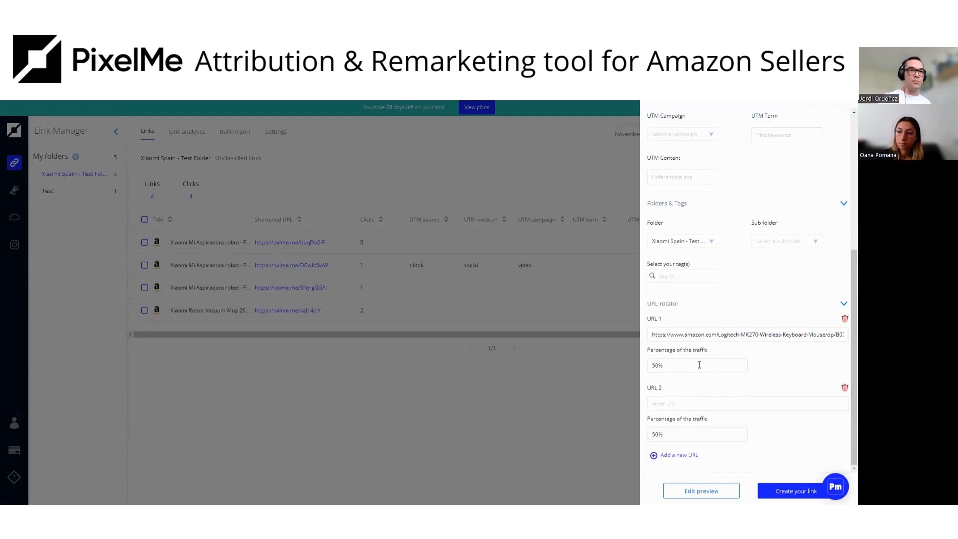
mouse_move(723, 361)
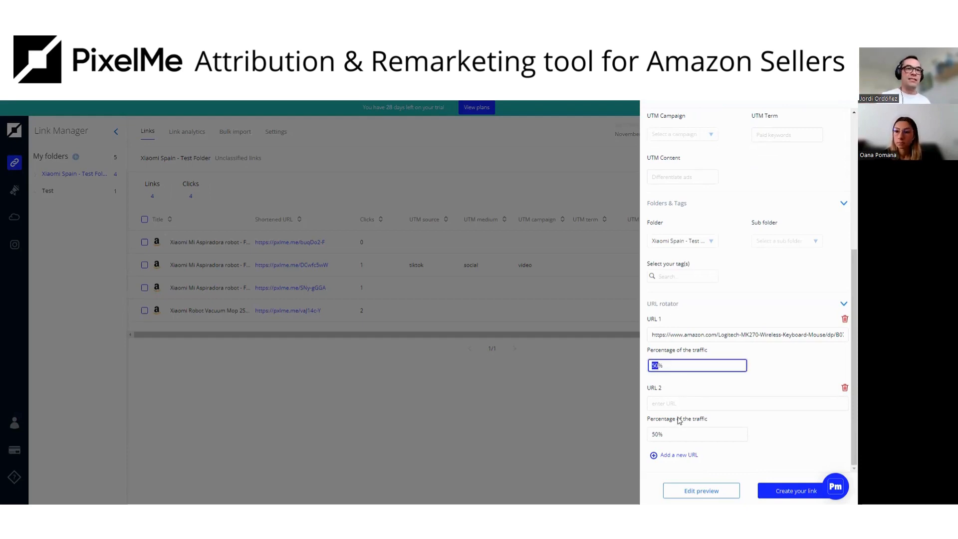
click(746, 402)
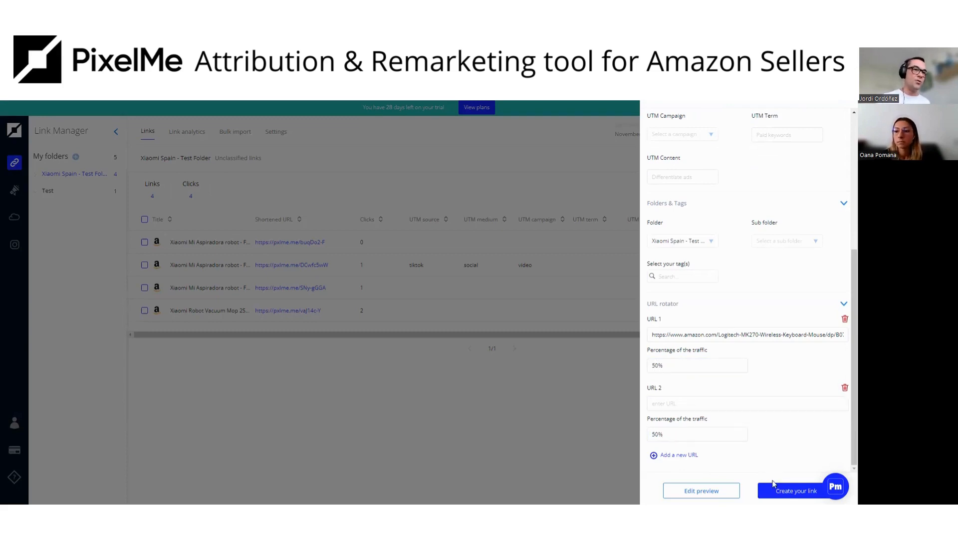
click(795, 490)
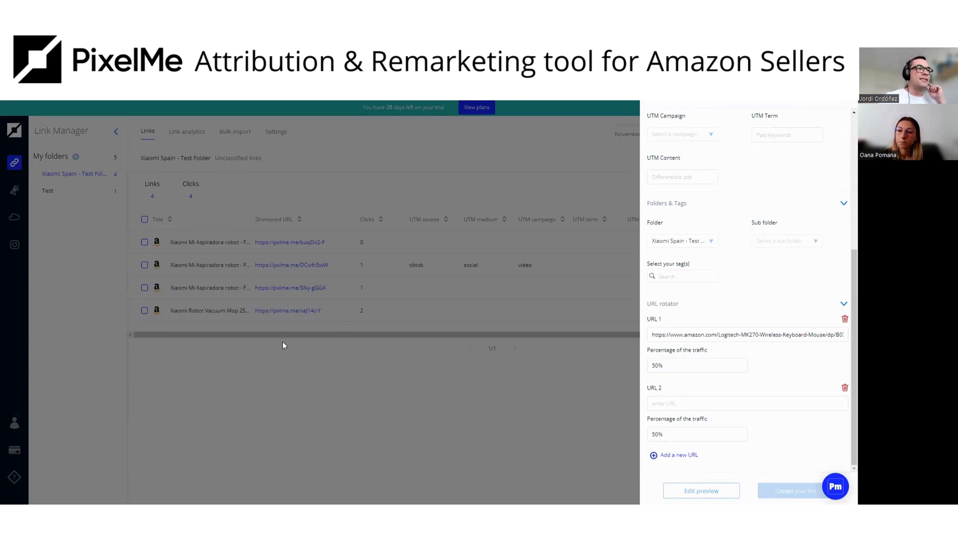
Step: Return to the links list and view the Logitech link's Pixels, GDPR consent and Creation date columns
click(792, 490)
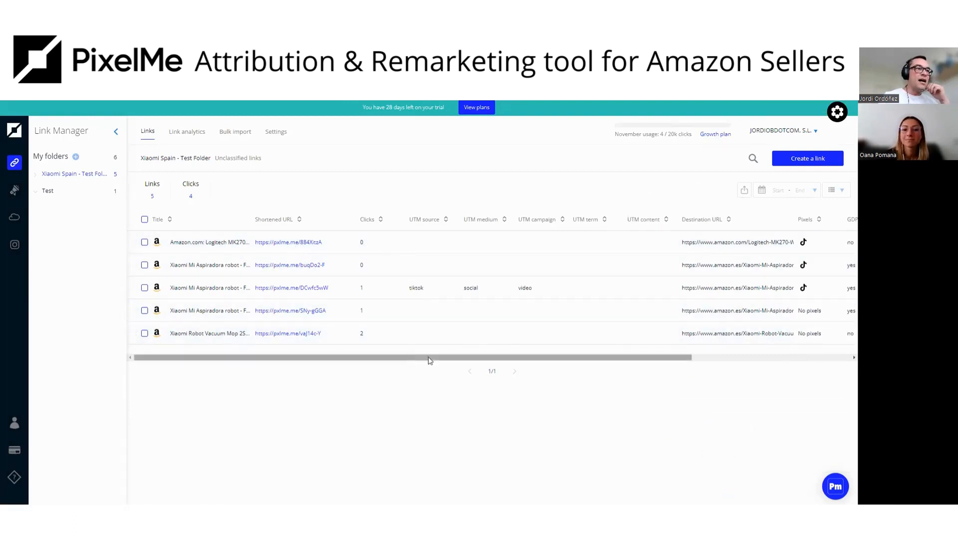
scroll(right, 3)
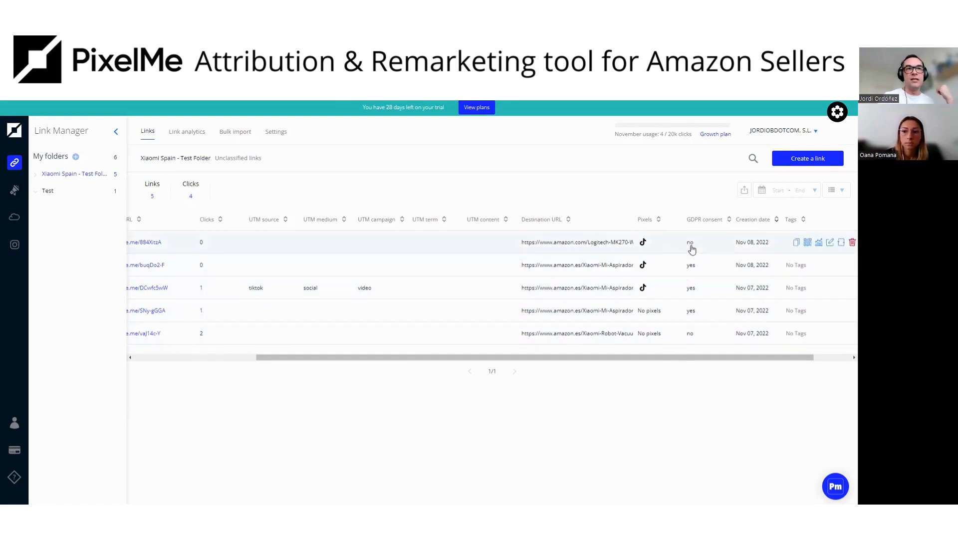
mouse_move(529, 255)
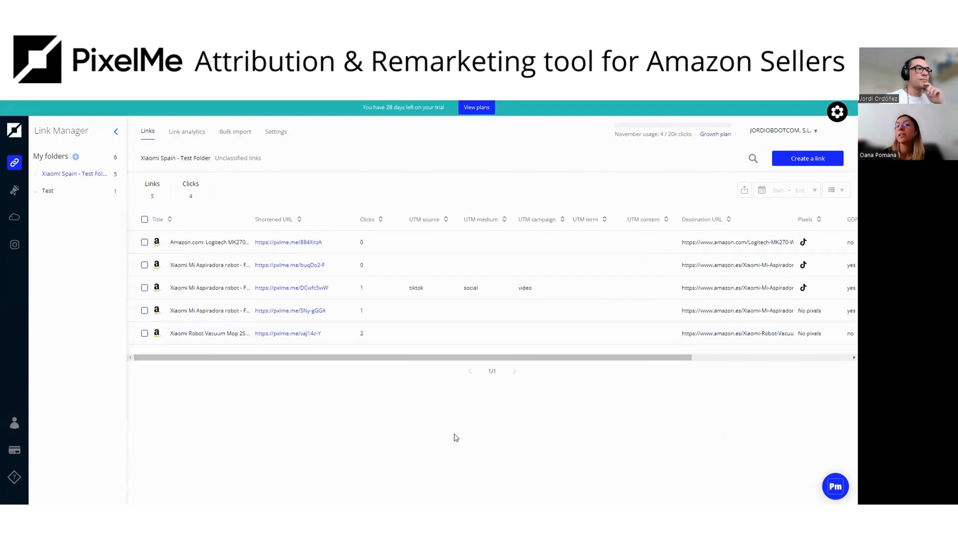
mouse_move(426, 439)
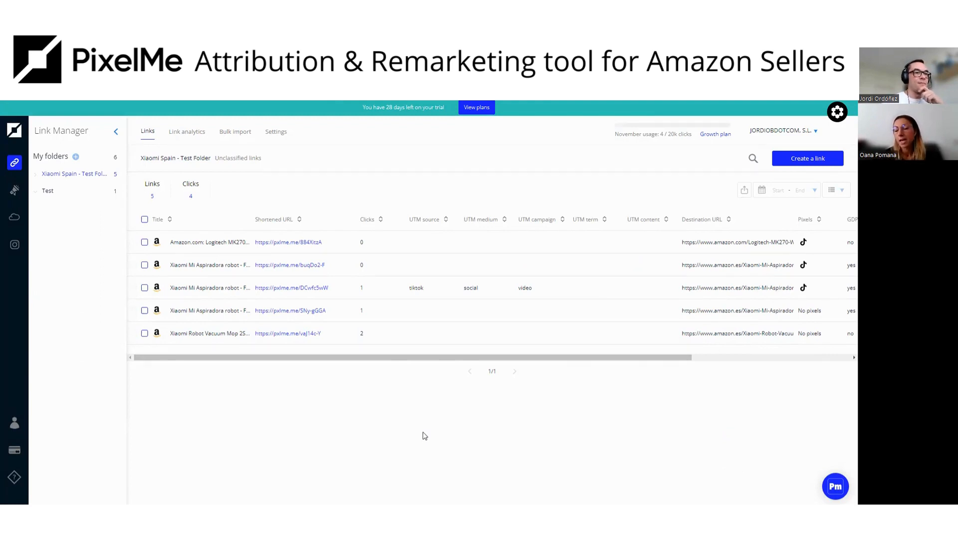
mouse_move(293, 466)
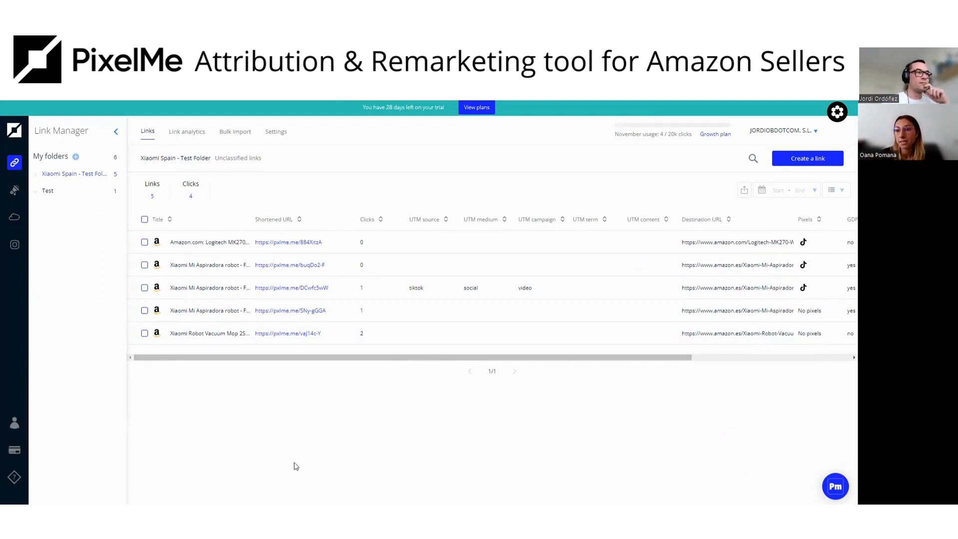
mouse_move(189, 470)
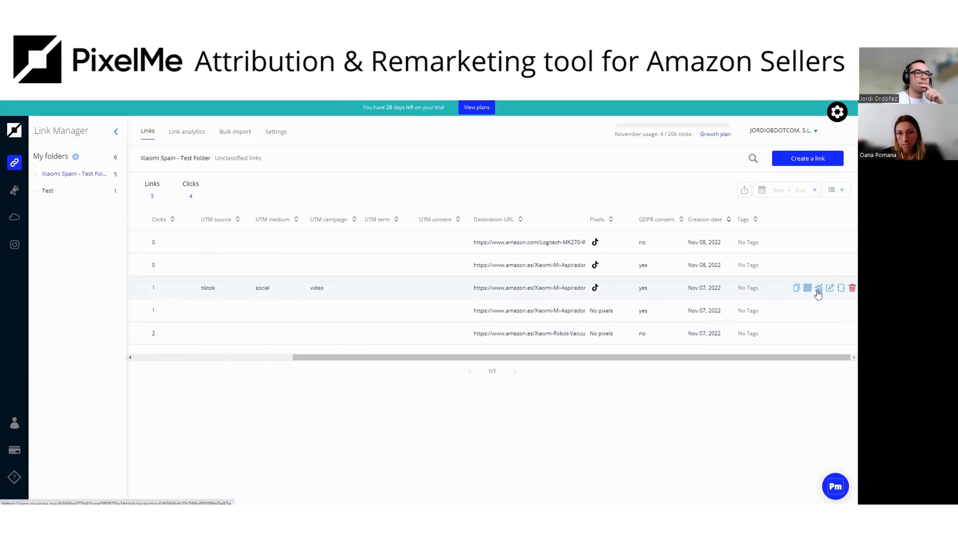
mouse_move(377, 362)
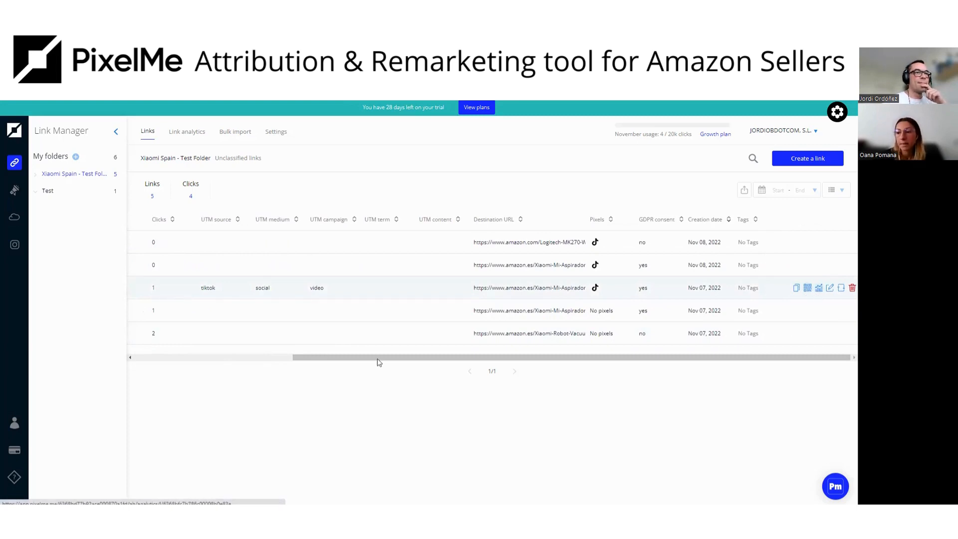
Step: View the TikTok-tagged Xiaomi vacuum link's analytics: one Nov 8 click from Spain via Chrome
click(818, 287)
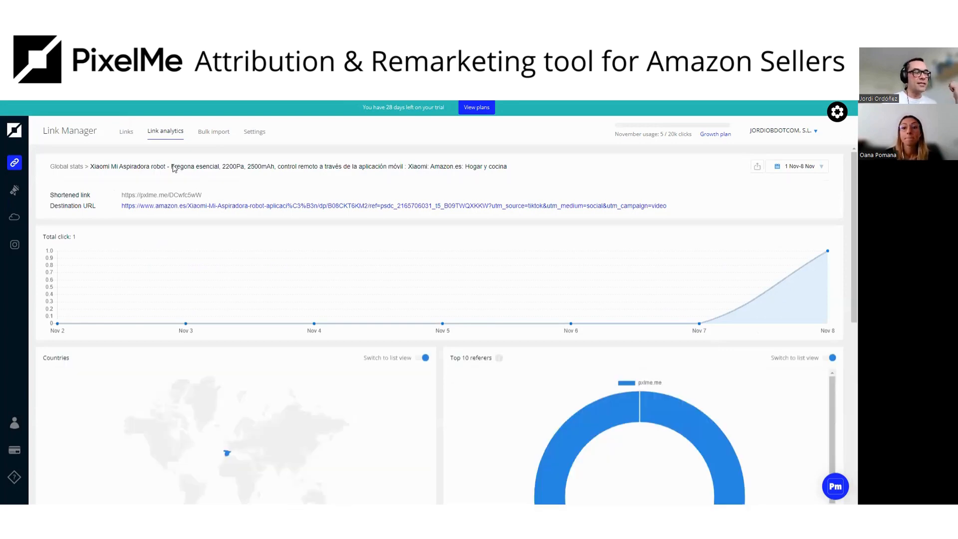
mouse_move(213, 192)
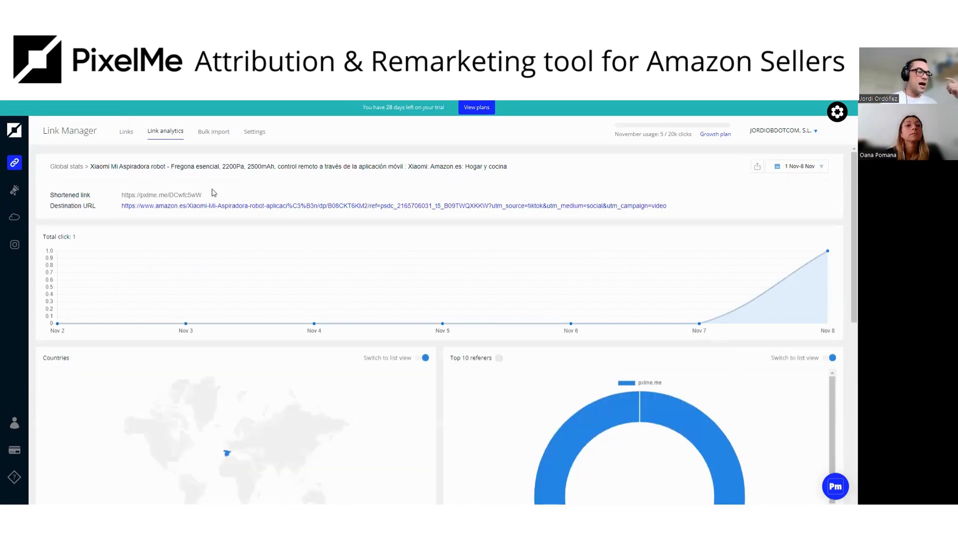
scroll(down, 3)
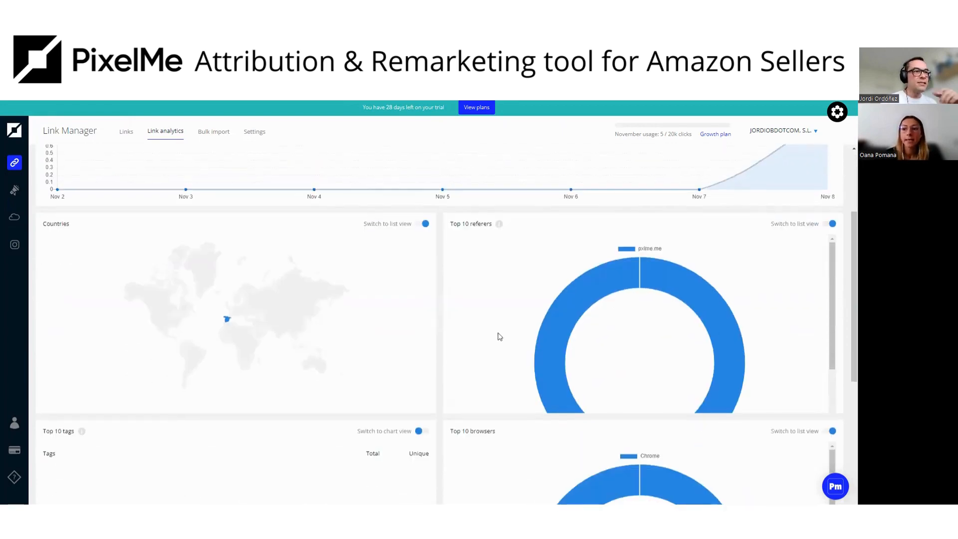
mouse_move(459, 234)
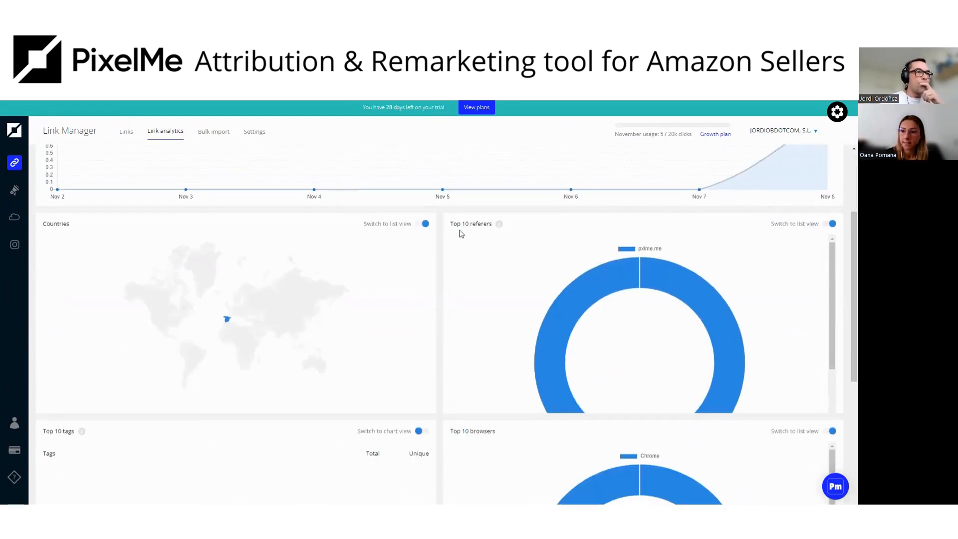
scroll(down, 3)
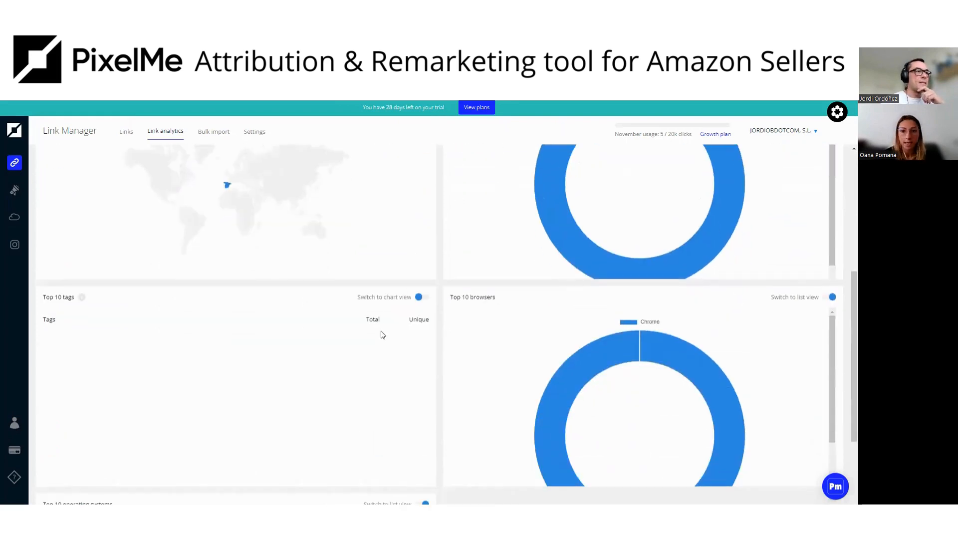
scroll(down, 3)
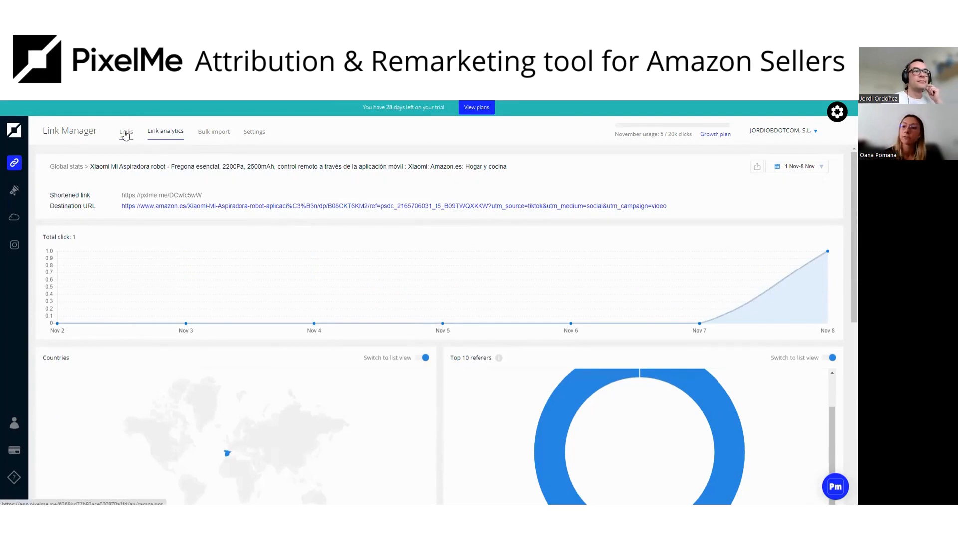
Step: Create a new link folder named Test 2 from the links list
click(126, 131)
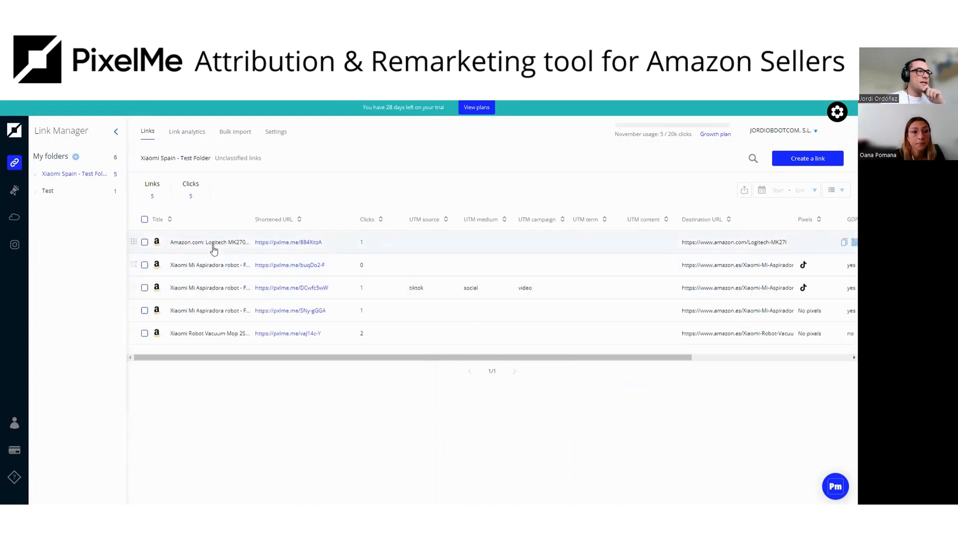
click(75, 157)
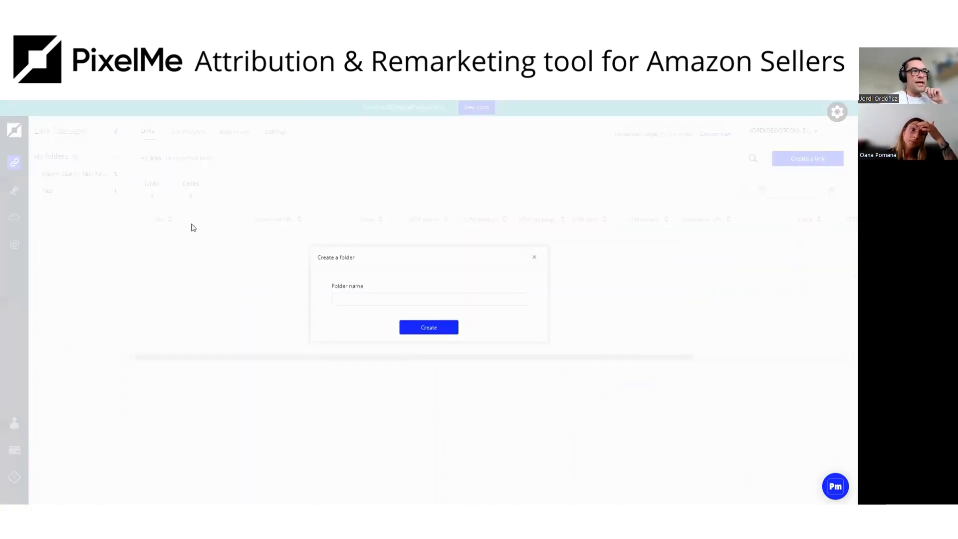
text(tes)
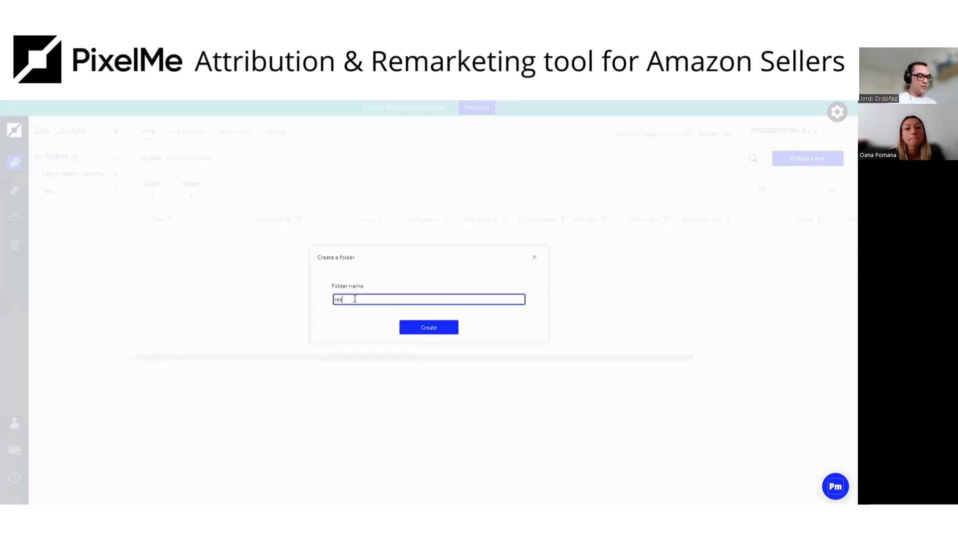
click(428, 327)
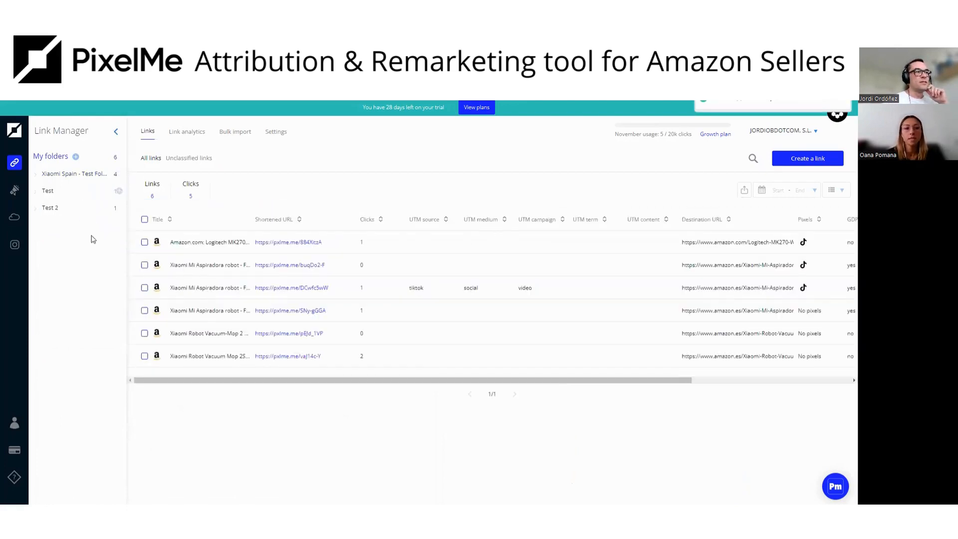
Step: In pixel settings, browse the ad platforms available for a new tracking pixel
click(276, 131)
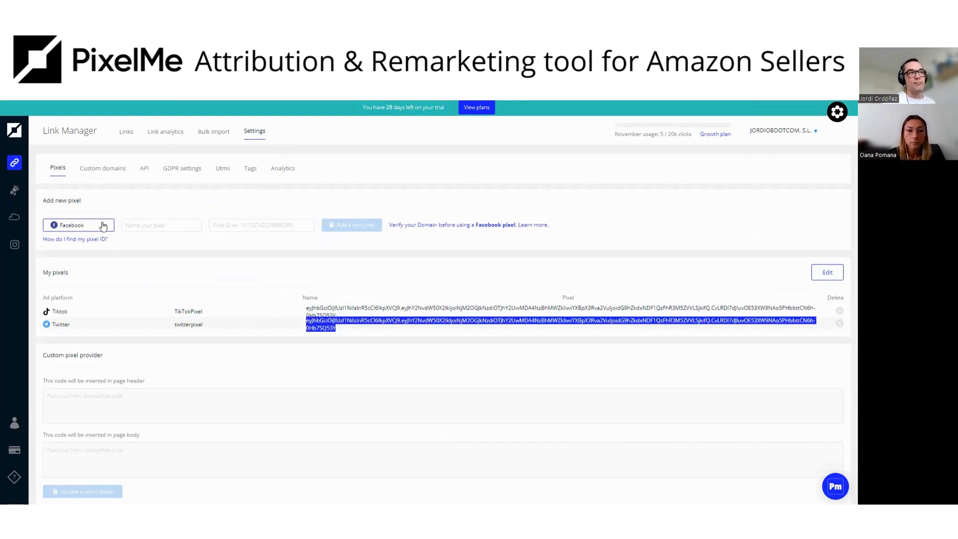
click(78, 224)
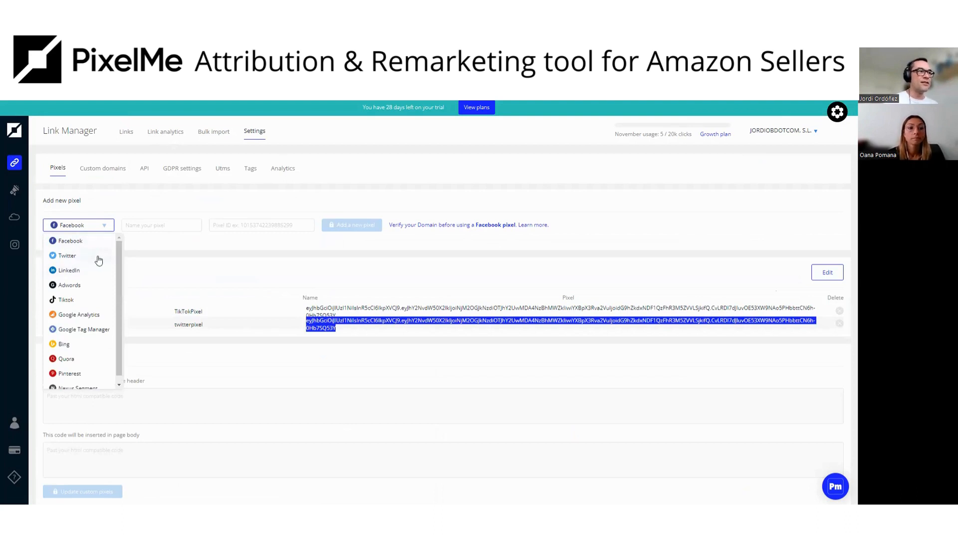
mouse_move(96, 300)
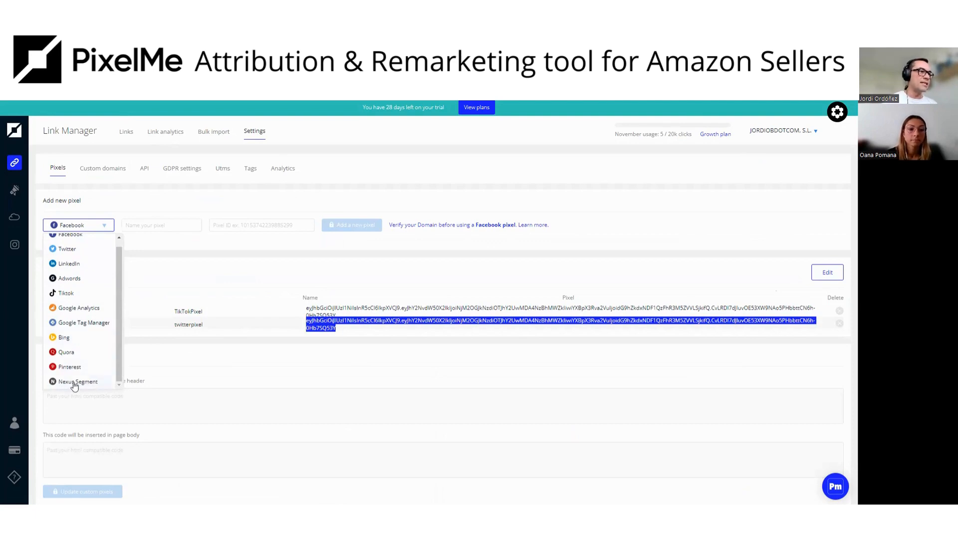
click(69, 234)
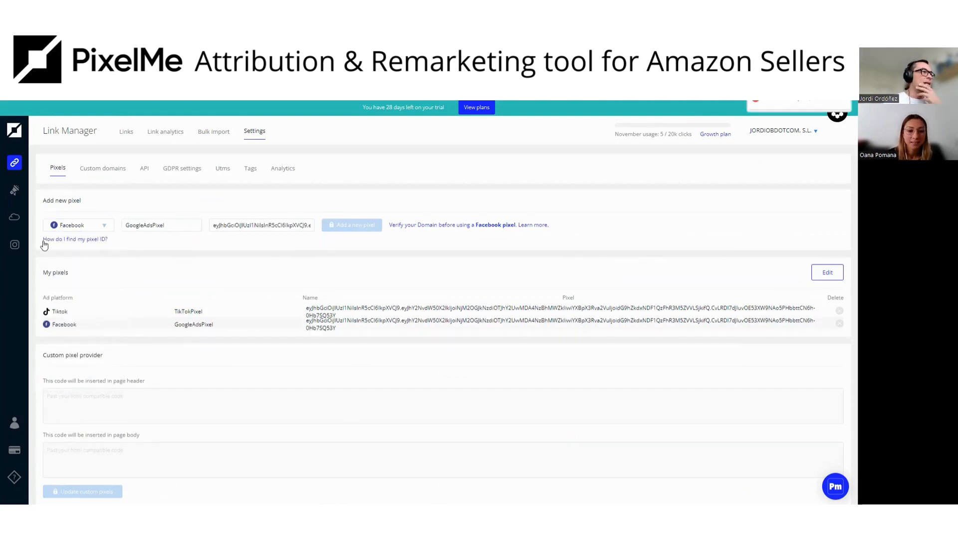
Step: Review the Custom domains, Utms, Tags and Analytics settings pages in turn
click(103, 167)
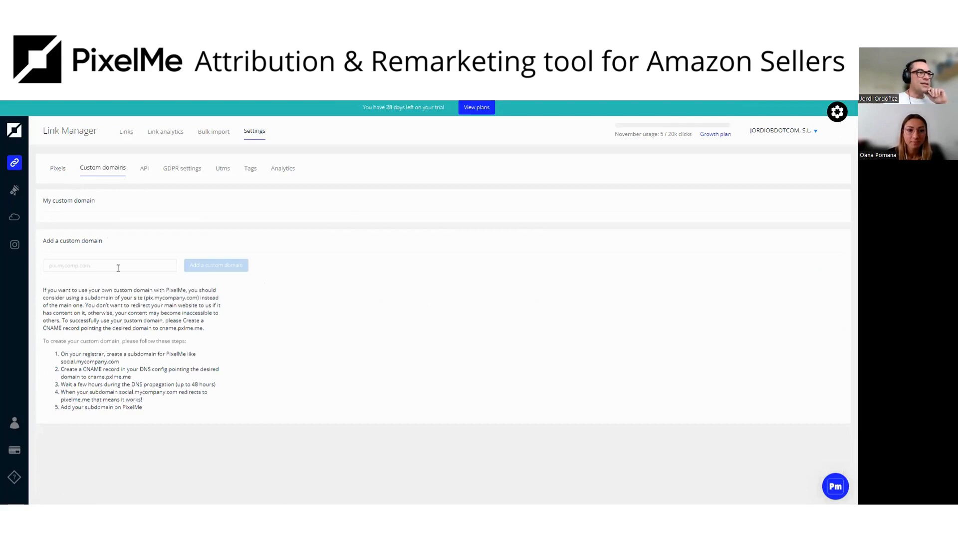
click(109, 265)
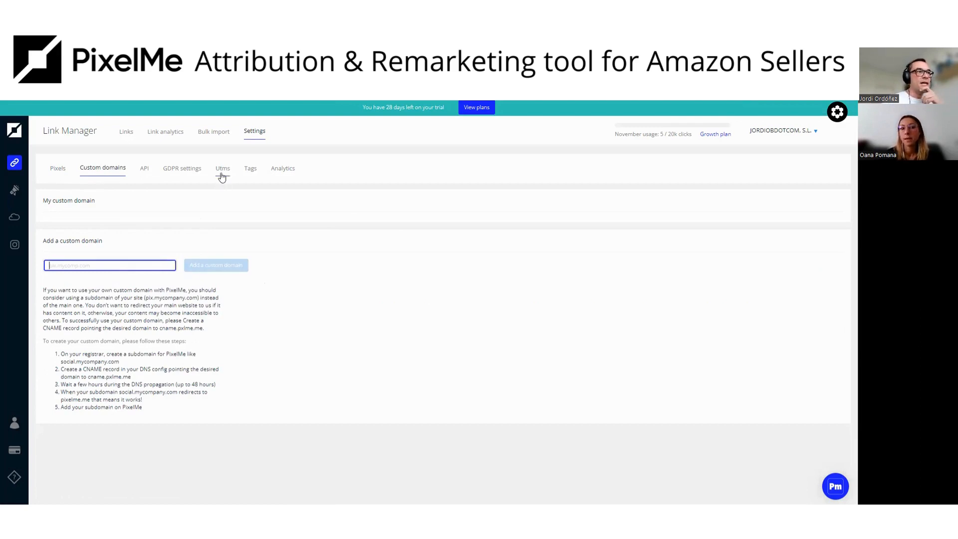
click(222, 167)
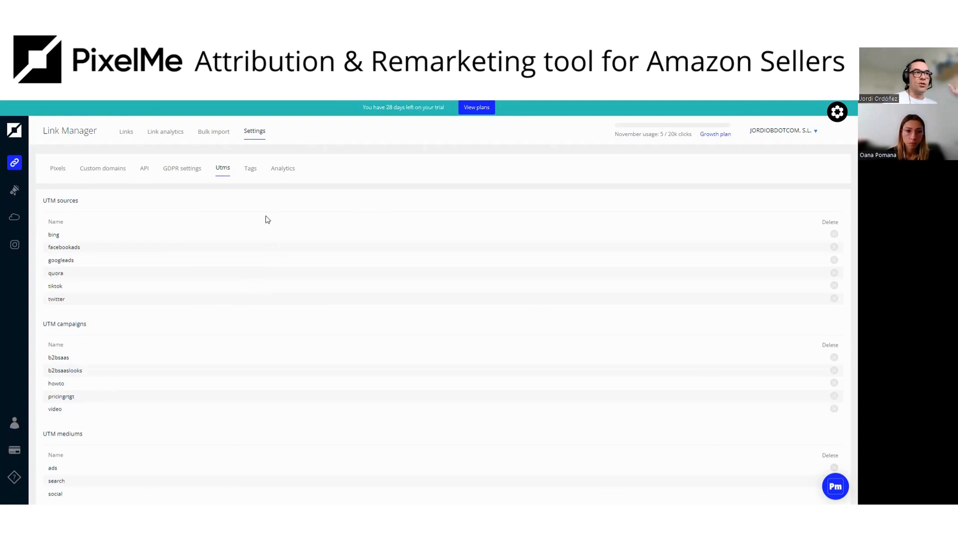
click(249, 167)
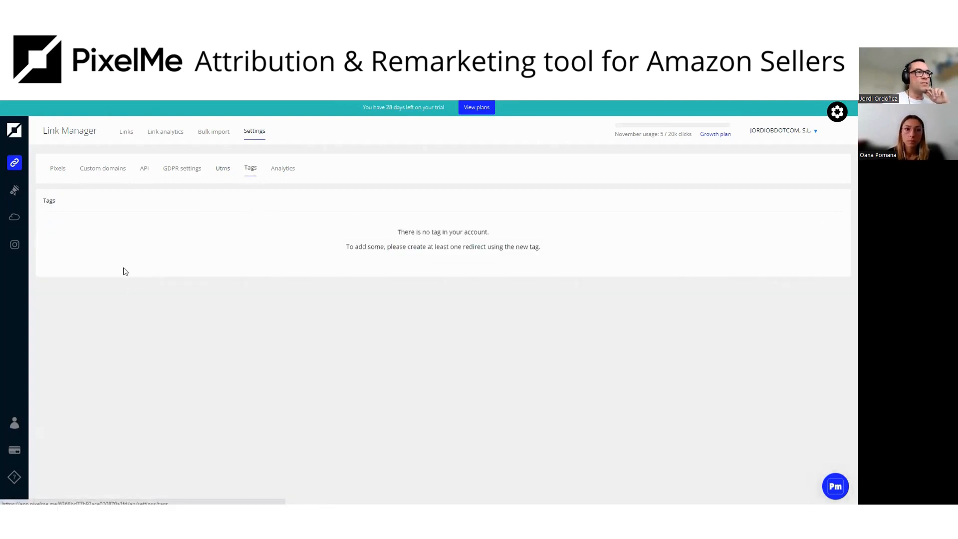
mouse_move(261, 266)
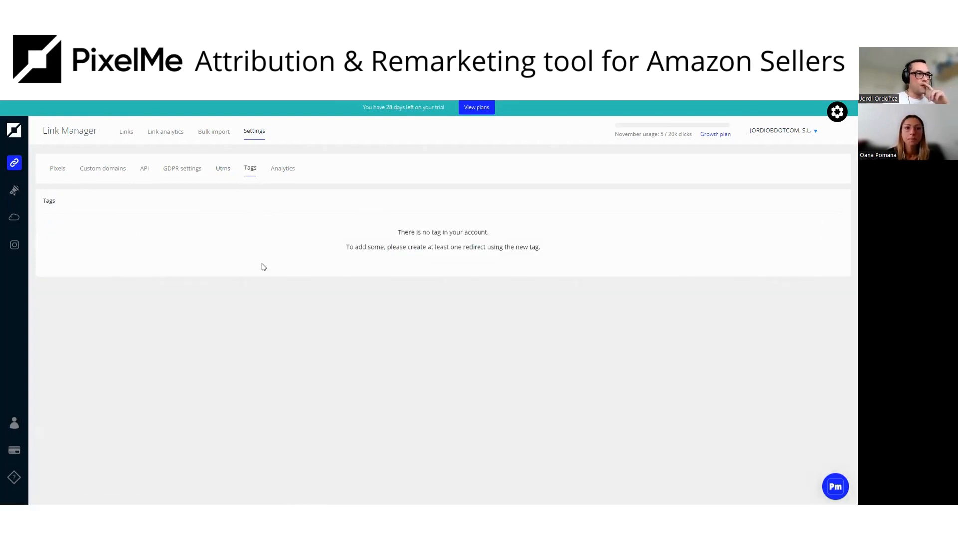
click(282, 167)
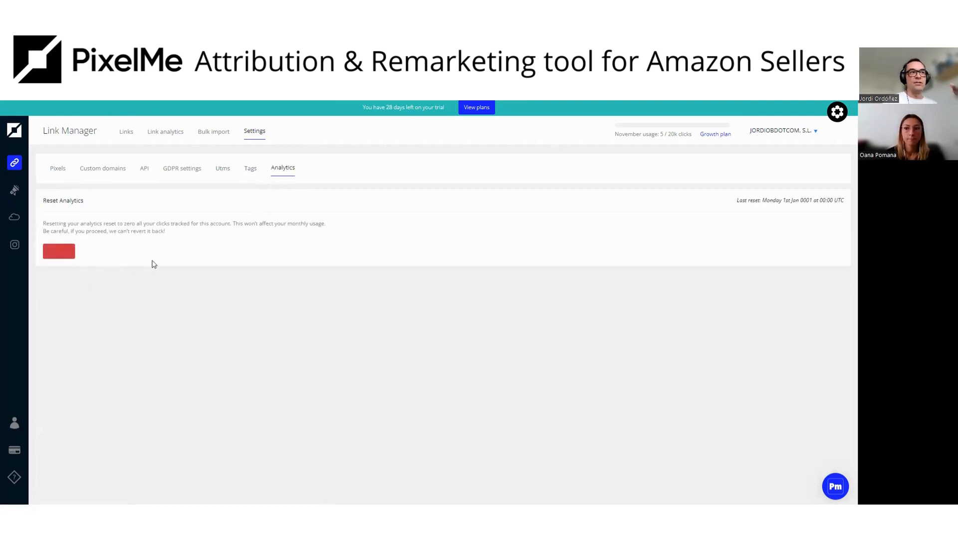
mouse_move(172, 254)
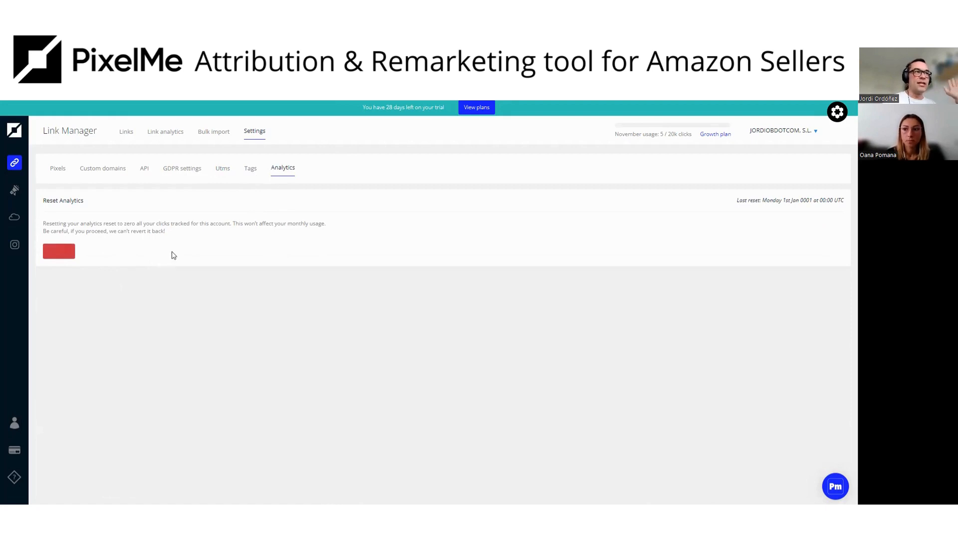
Step: Prepare a bulk redirect import with GoogleAdsPixel attached on the pxlme.me domain
click(213, 132)
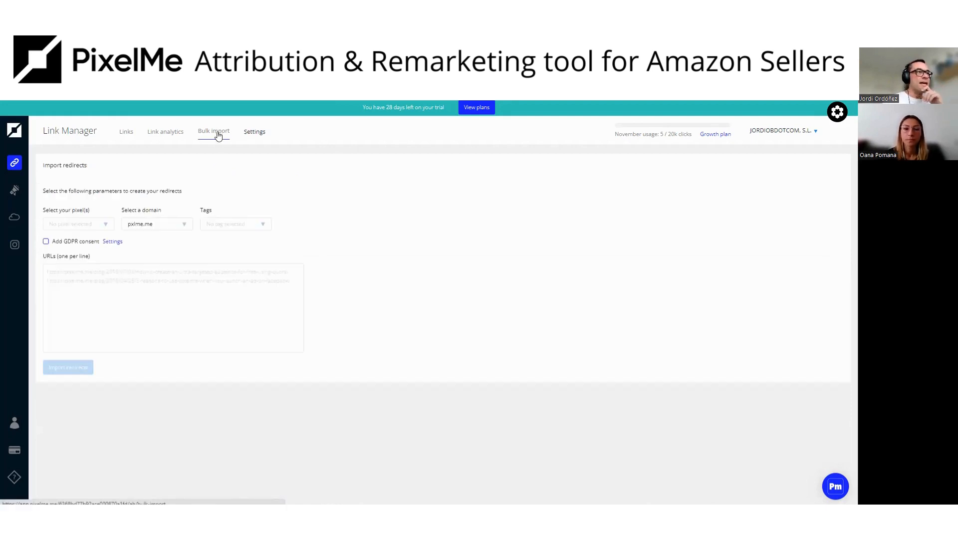
click(78, 223)
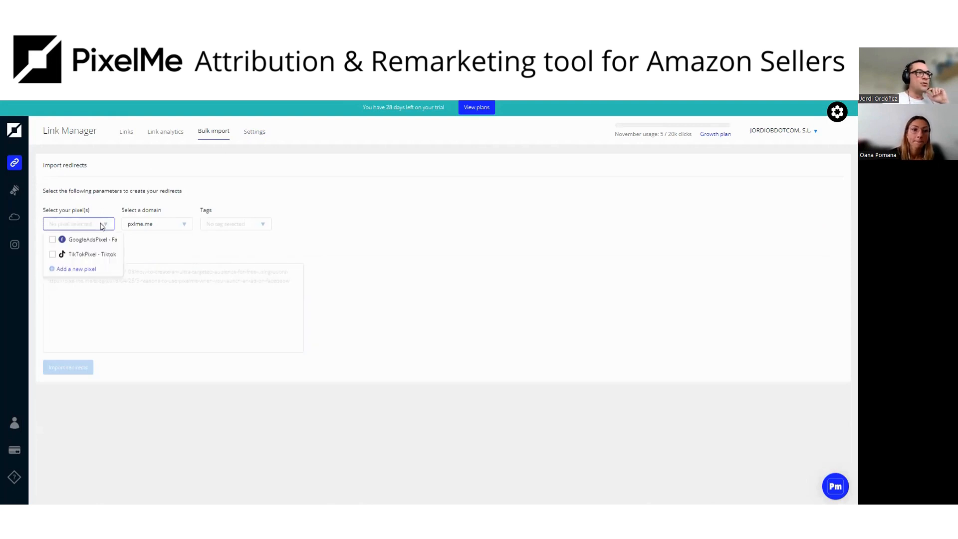
click(53, 238)
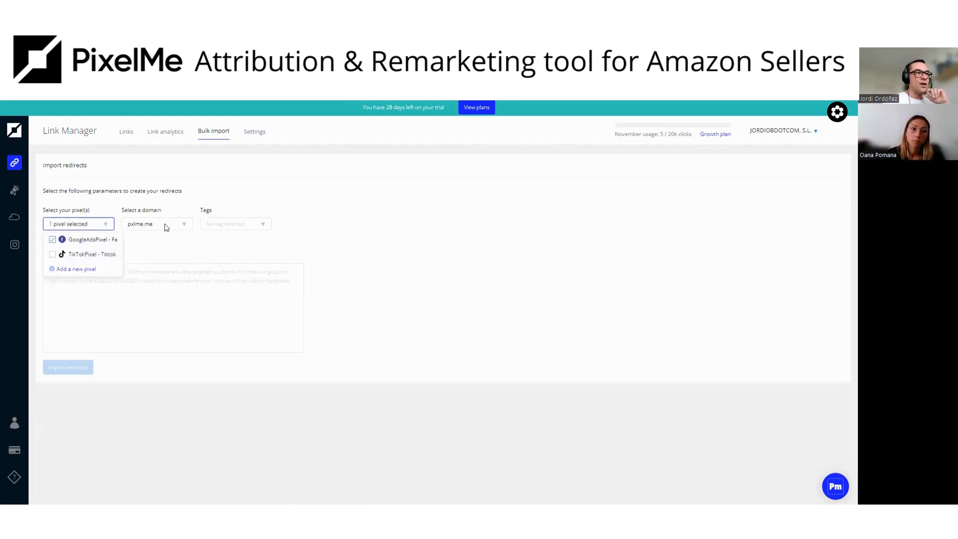
click(170, 290)
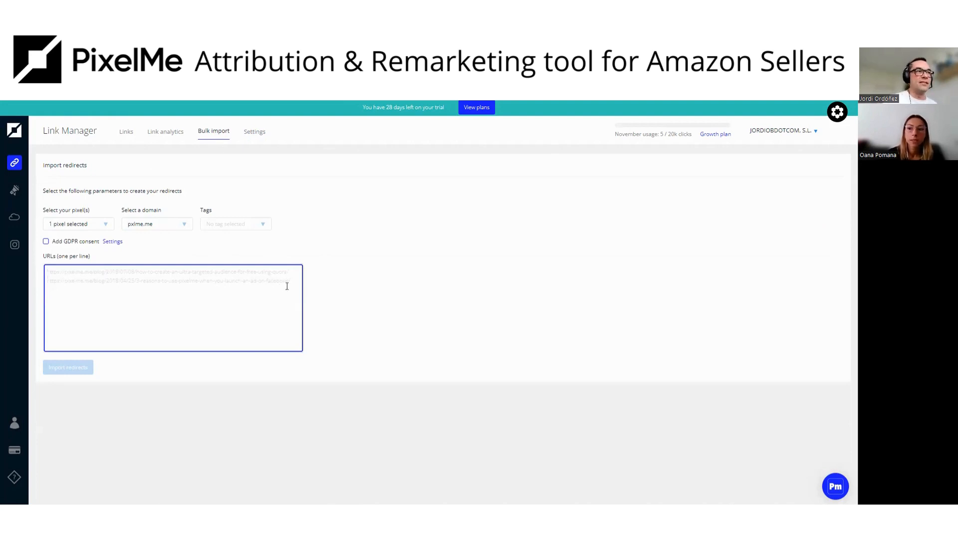
mouse_move(315, 264)
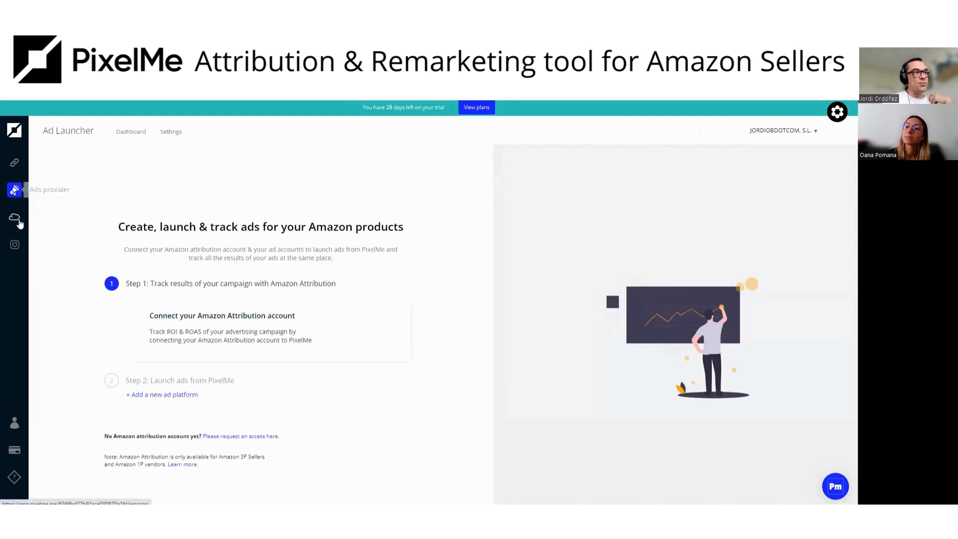
Step: Go to the Amazon Attribution beta page from the left sidebar's cloud icon
click(14, 216)
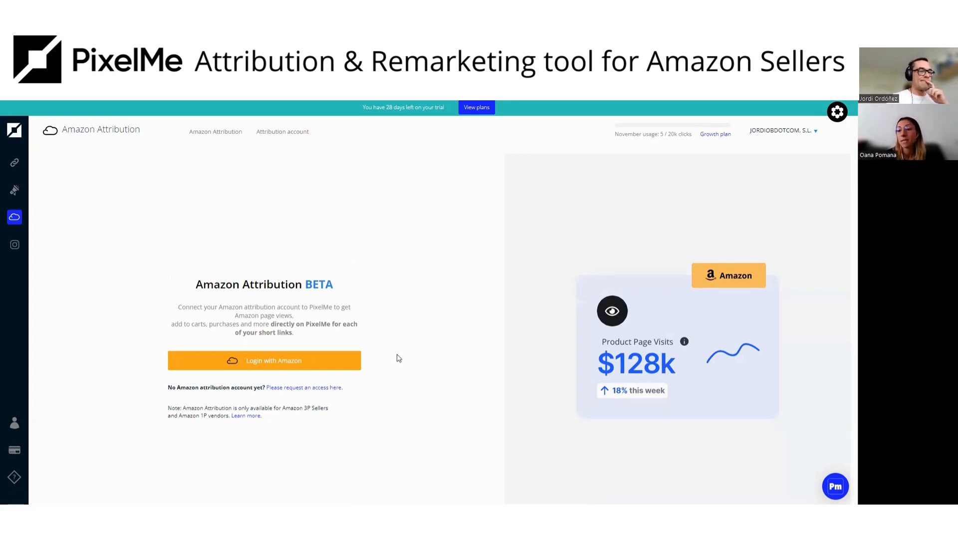
mouse_move(398, 356)
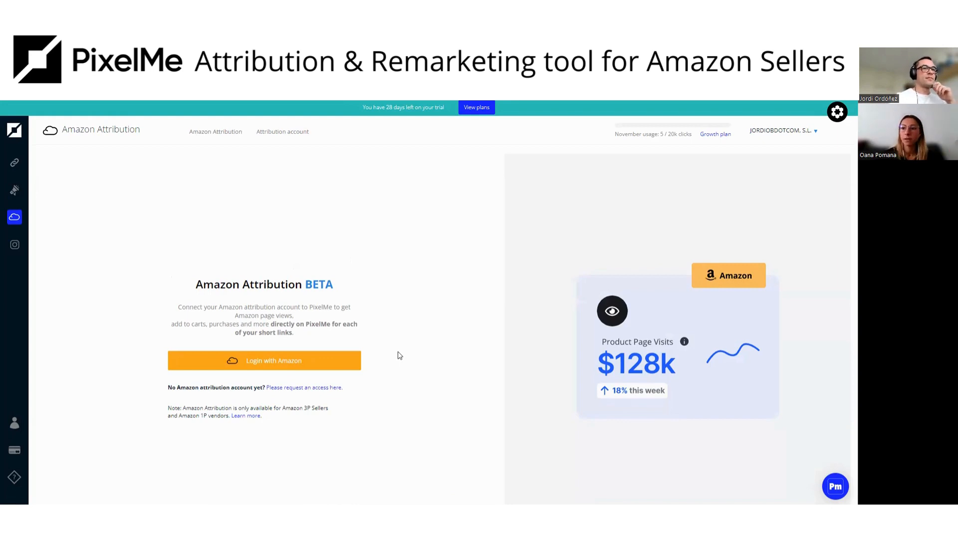
mouse_move(409, 347)
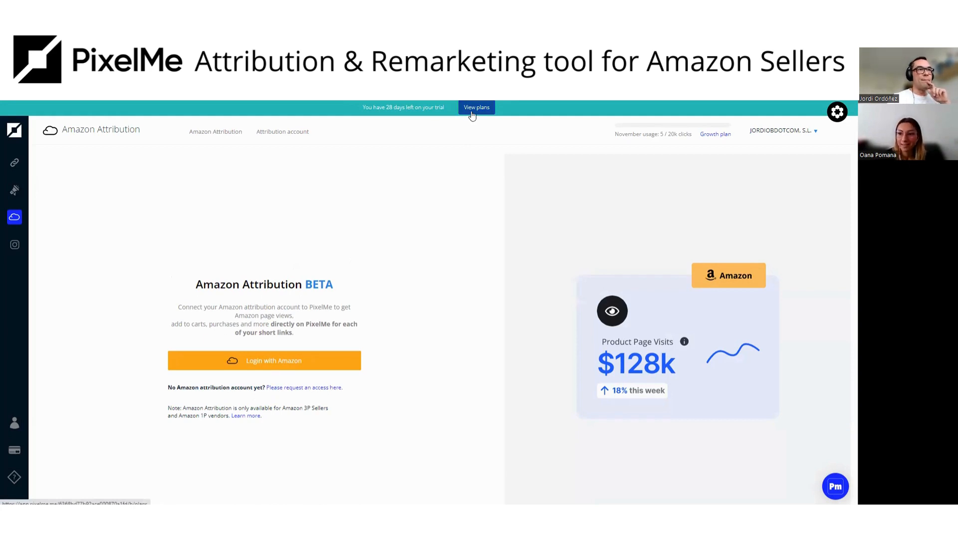
Step: View the Amazon Seller plans: Growth $99, Scale $149, Elite $249 and custom Enterprise
click(476, 107)
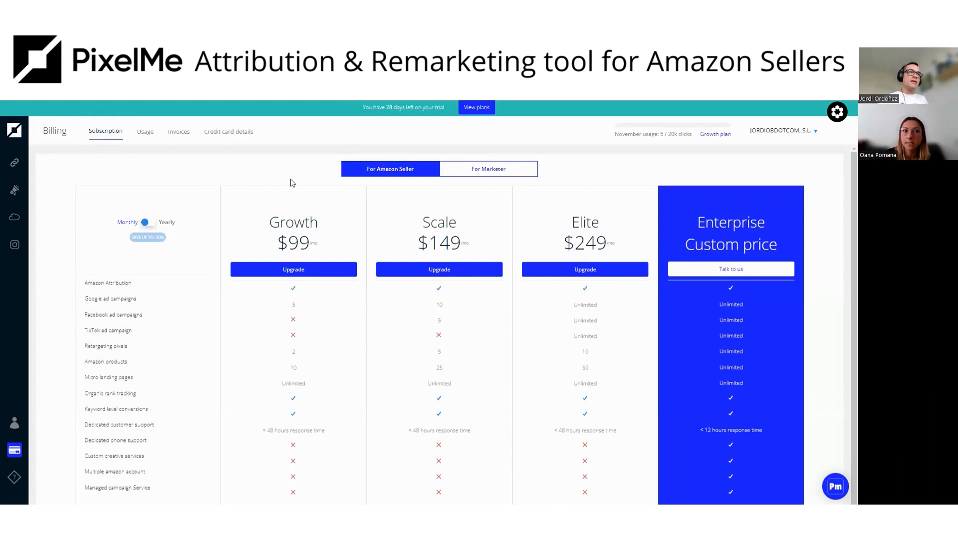
mouse_move(483, 213)
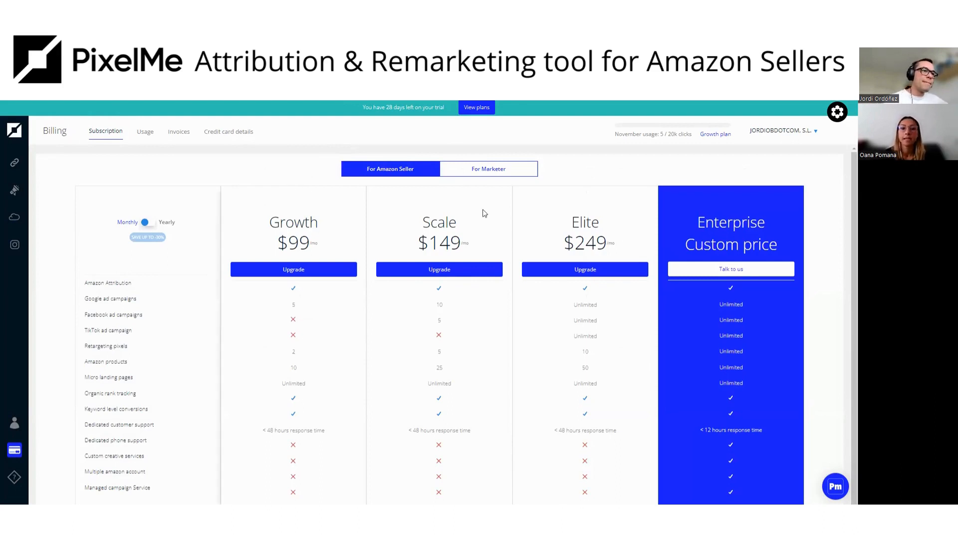
scroll(down, 3)
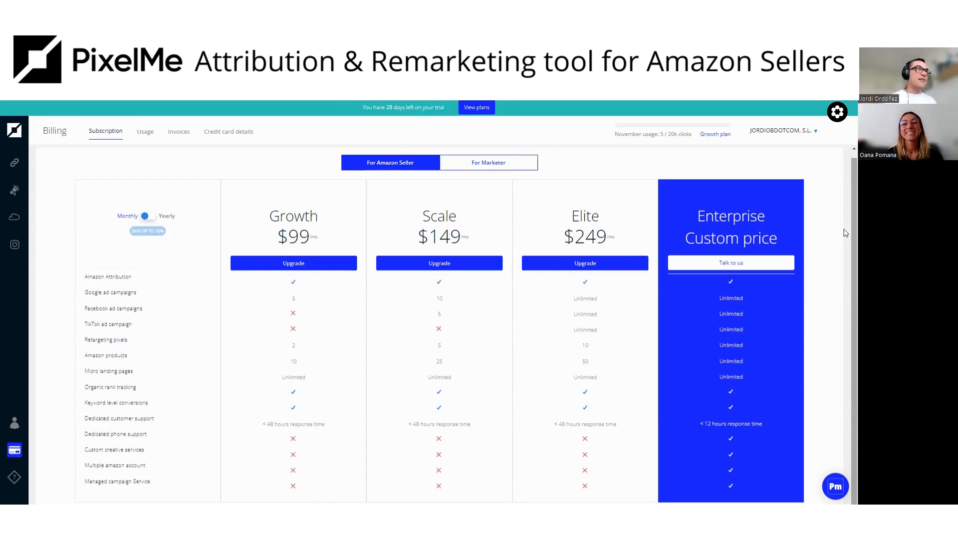
mouse_move(469, 351)
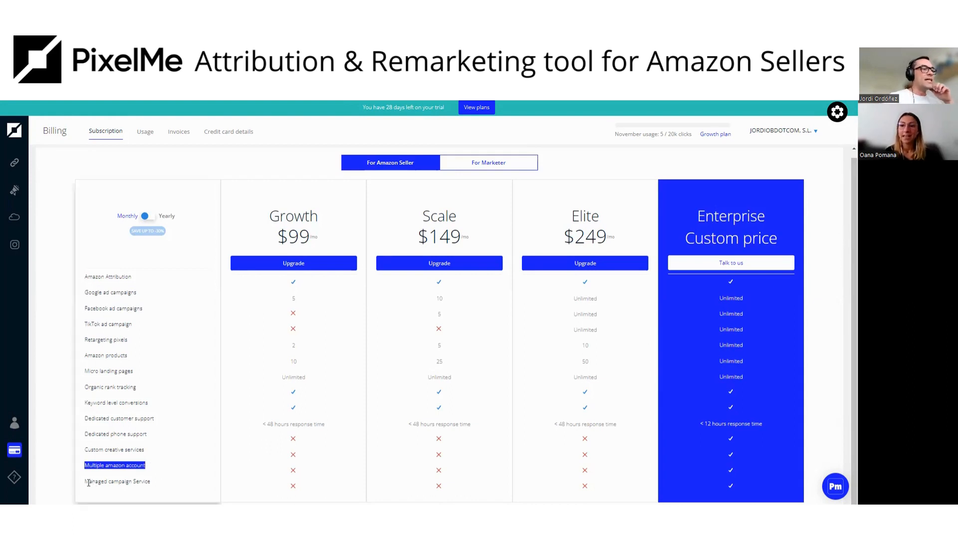
mouse_move(712, 470)
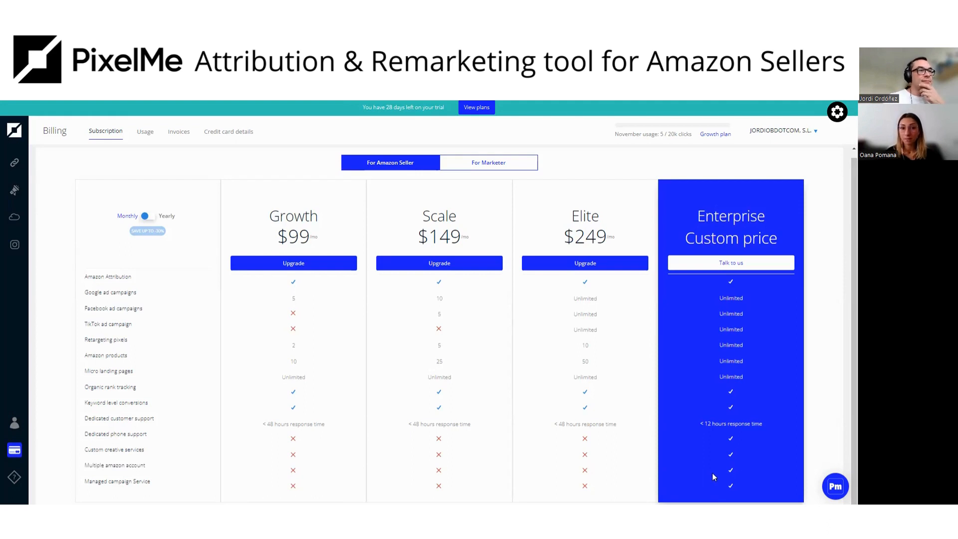
mouse_move(708, 455)
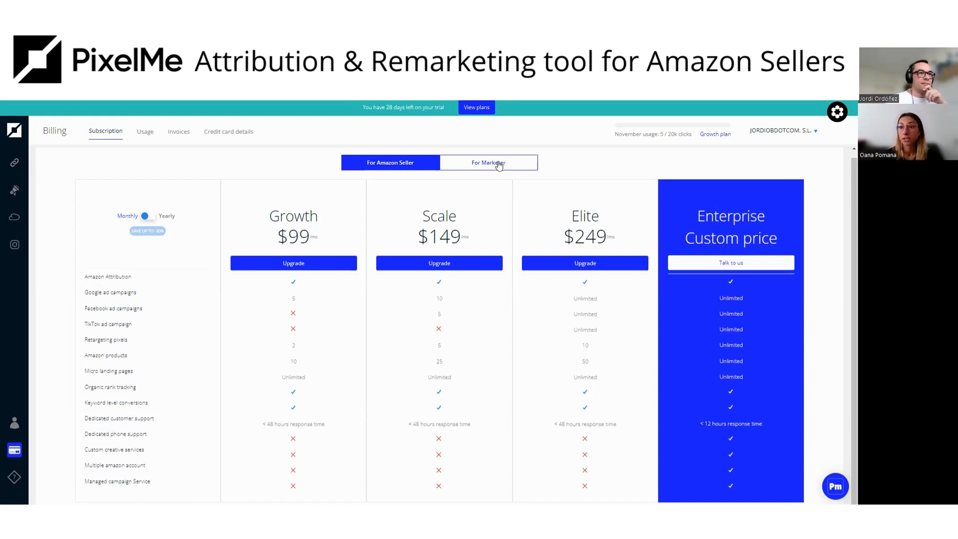
Step: Switch the pricing table to For Marketer plans: Starter $29 through Elite $249
click(488, 162)
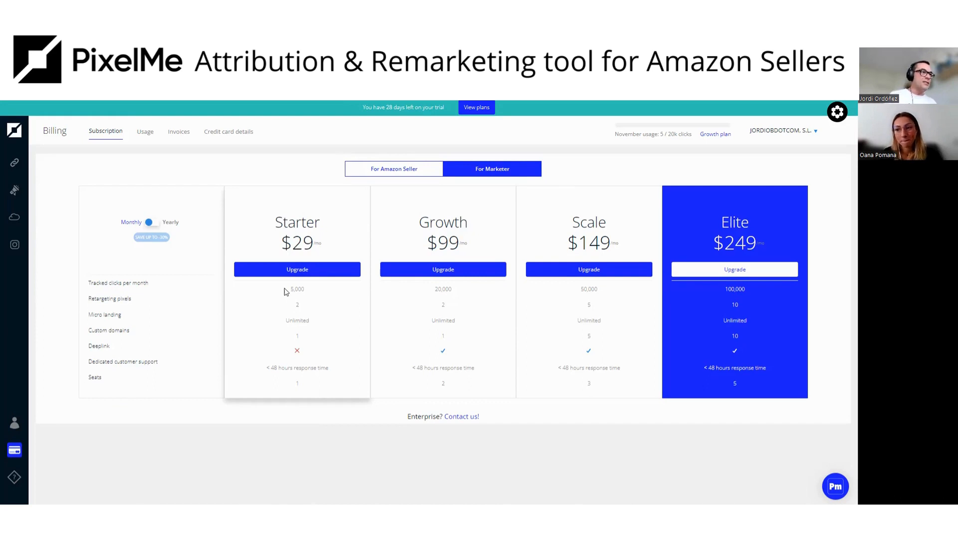
mouse_move(116, 169)
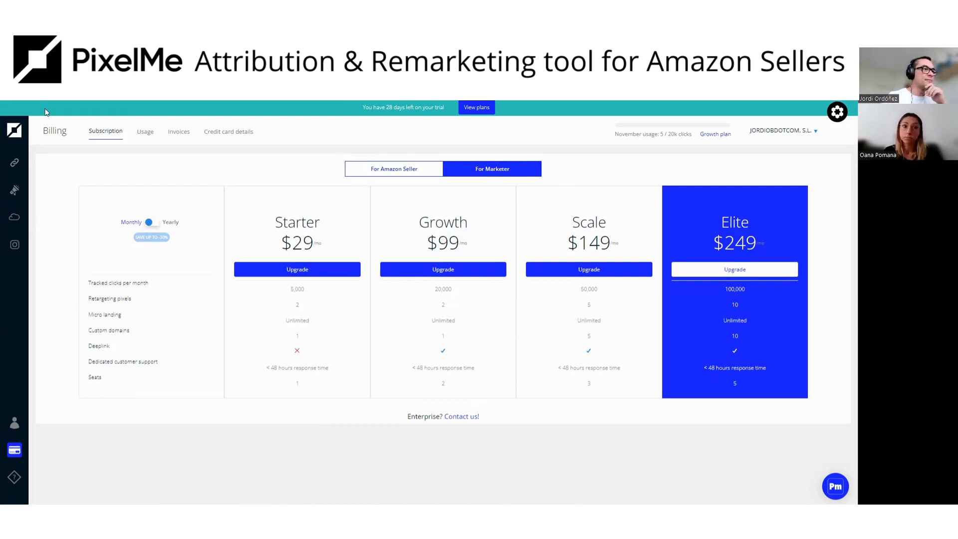
mouse_move(196, 175)
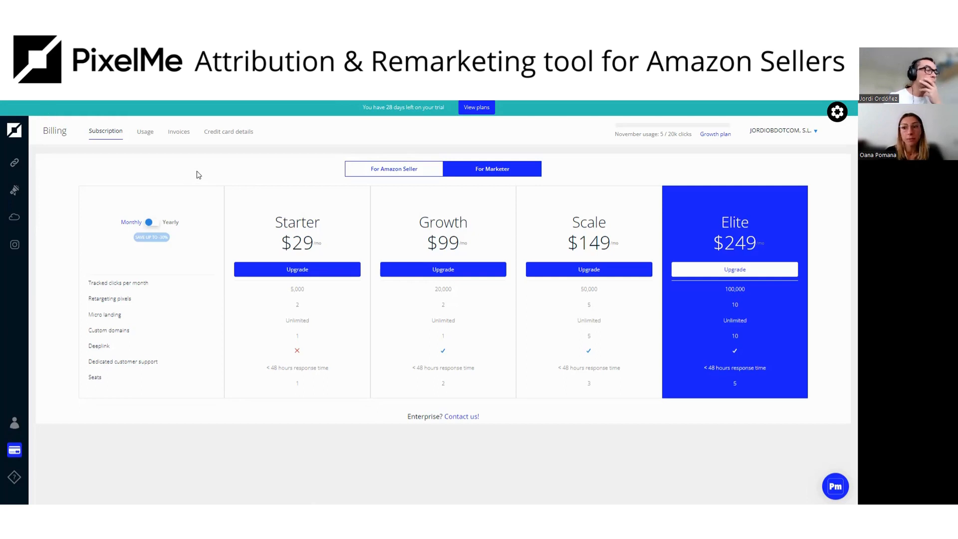